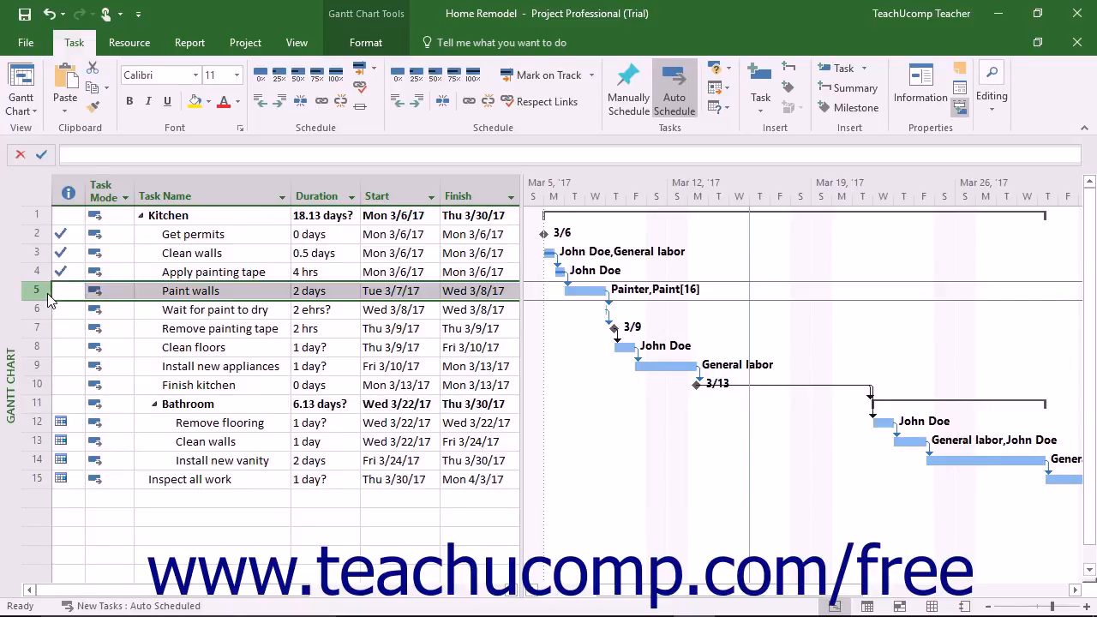
- Bring up the Paint walls task details at the Advanced settings, showing Fixed Units
double_click(190, 290)
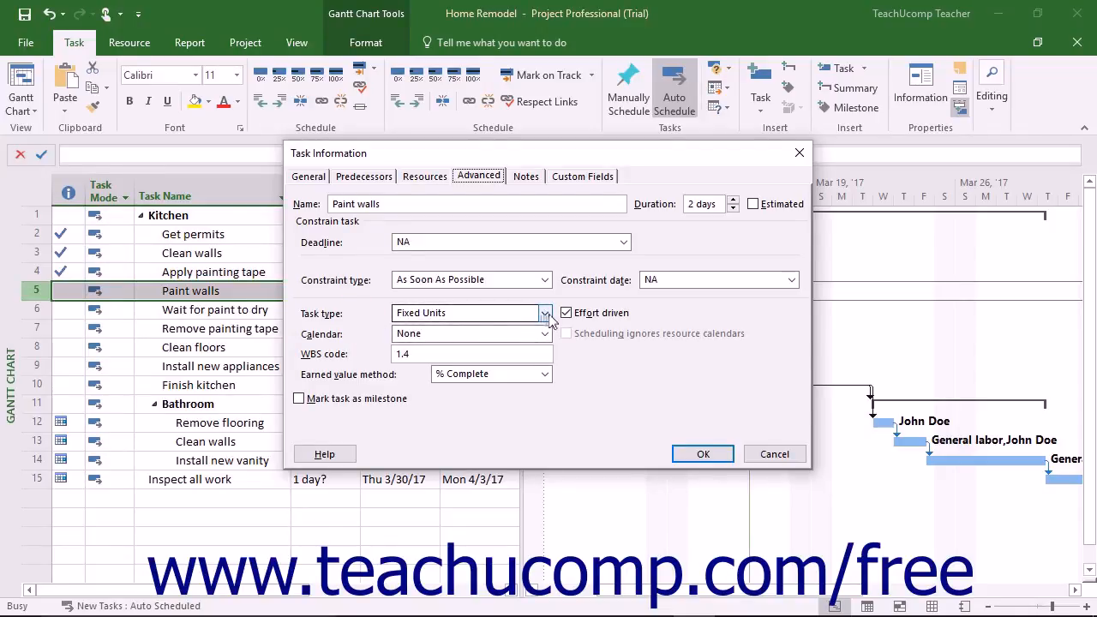
left_click(545, 312)
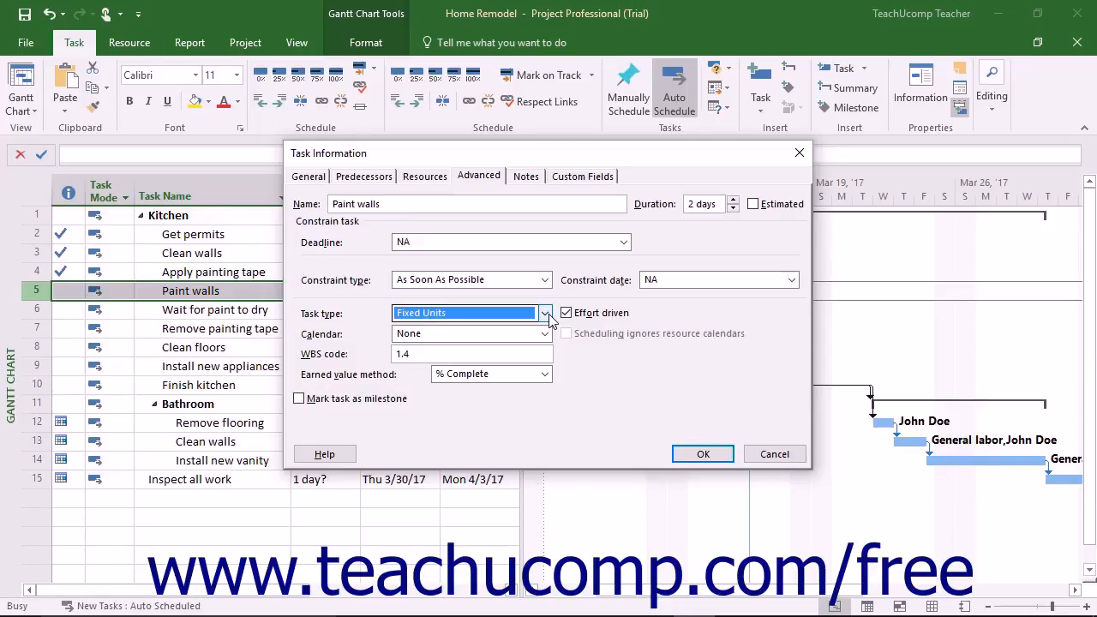
- Try Fixed Duration for Paint walls, then settle on Fixed Work, disabling effort driven
left_click(545, 312)
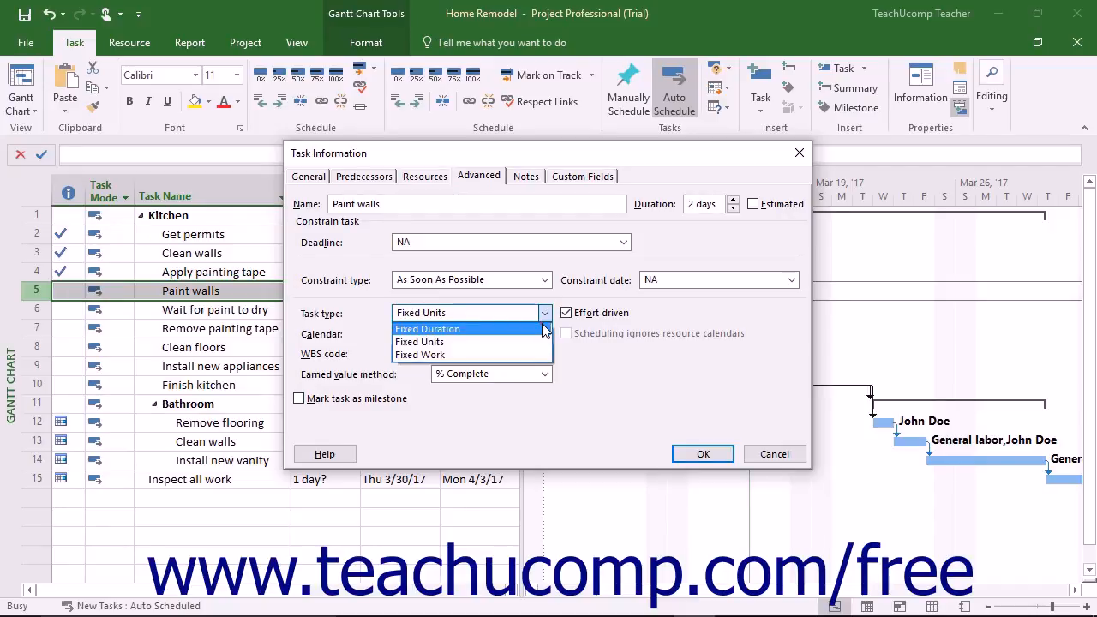
left_click(427, 329)
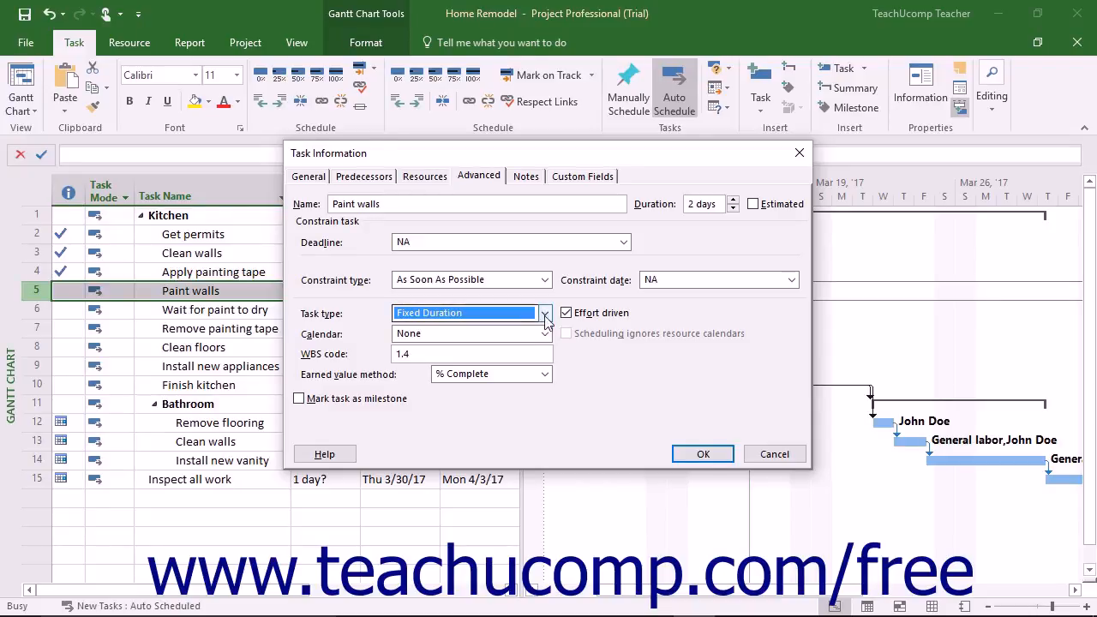
left_click(544, 312)
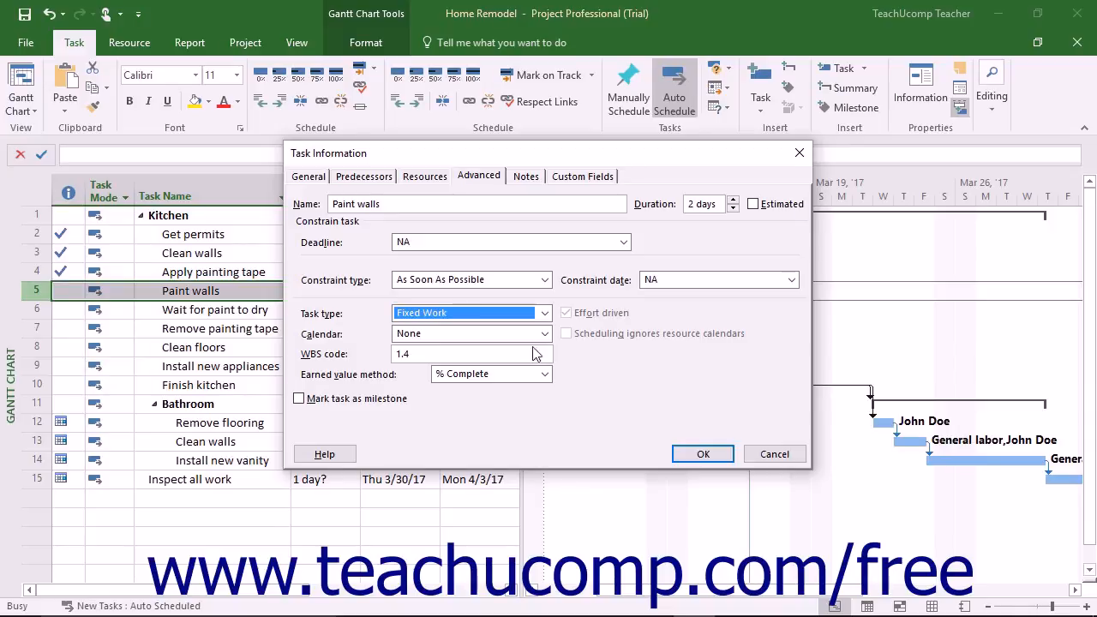
- Return the Paint walls task type to Fixed Units so effort driven is checked again
left_click(566, 312)
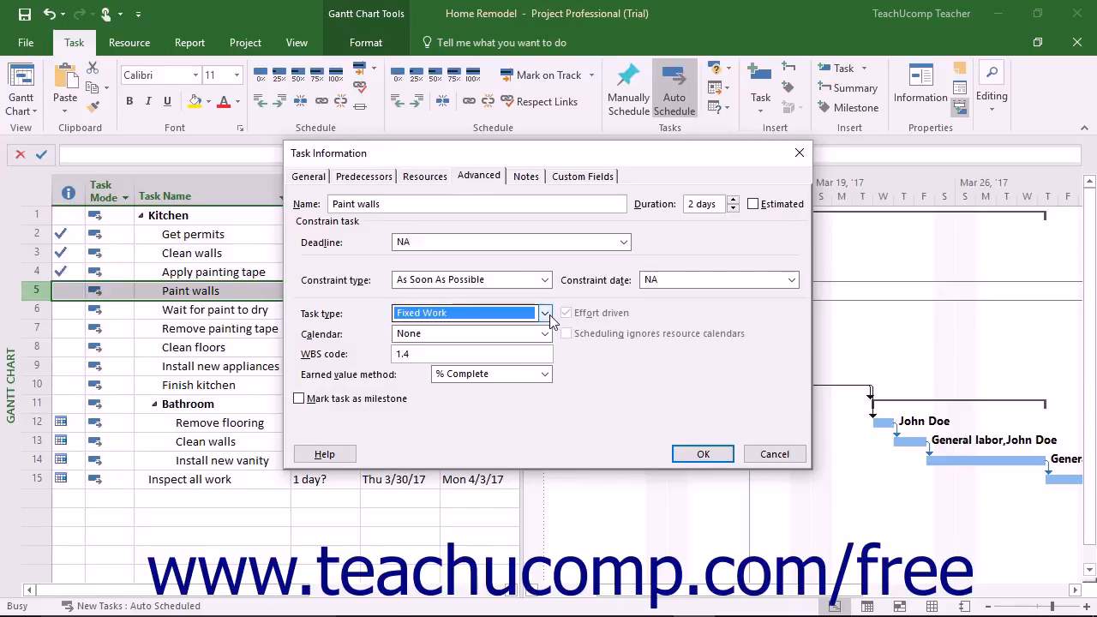
left_click(545, 312)
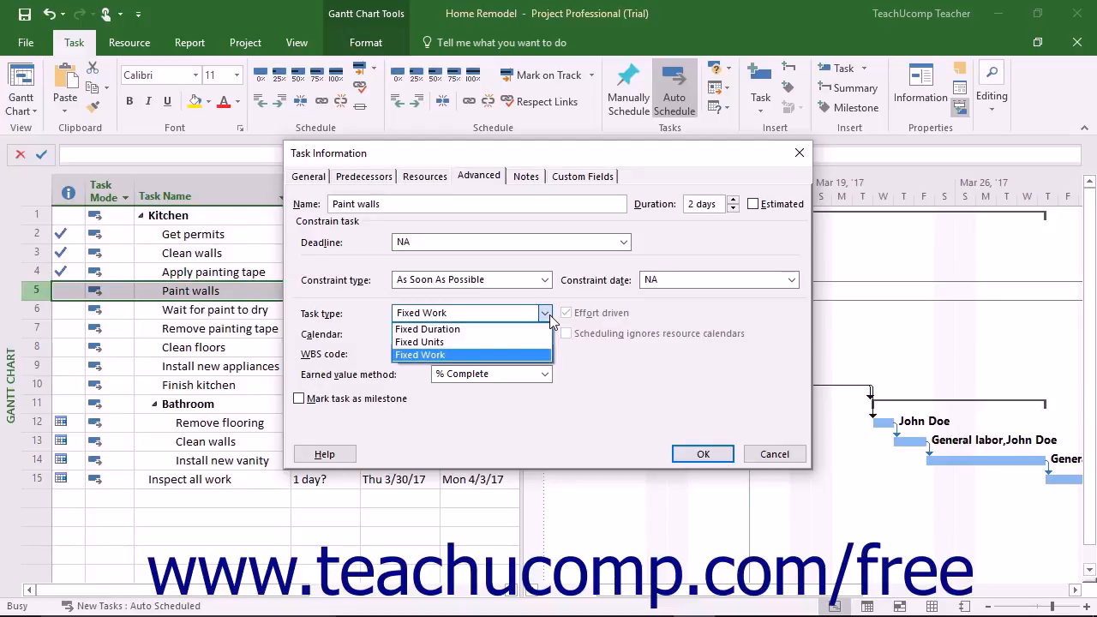
mouse_move(522, 343)
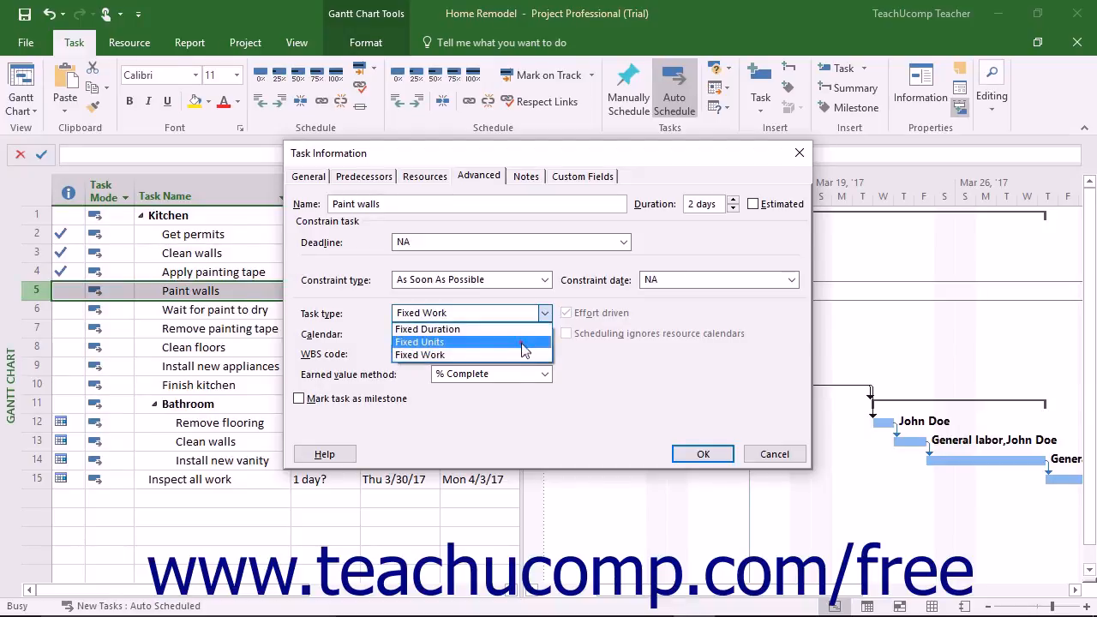
left_click(418, 343)
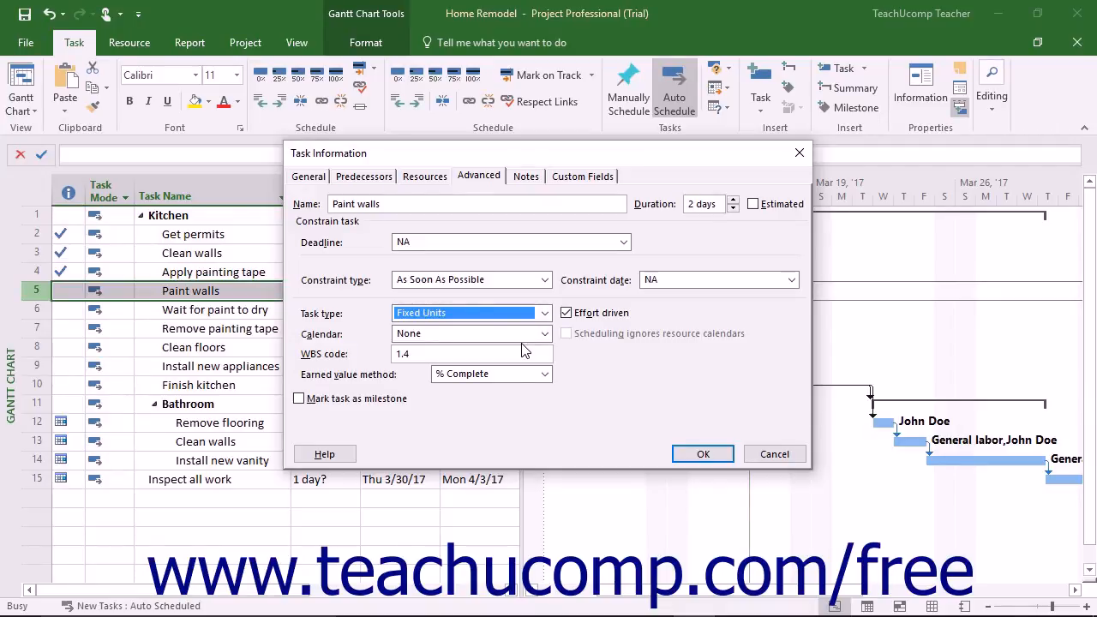